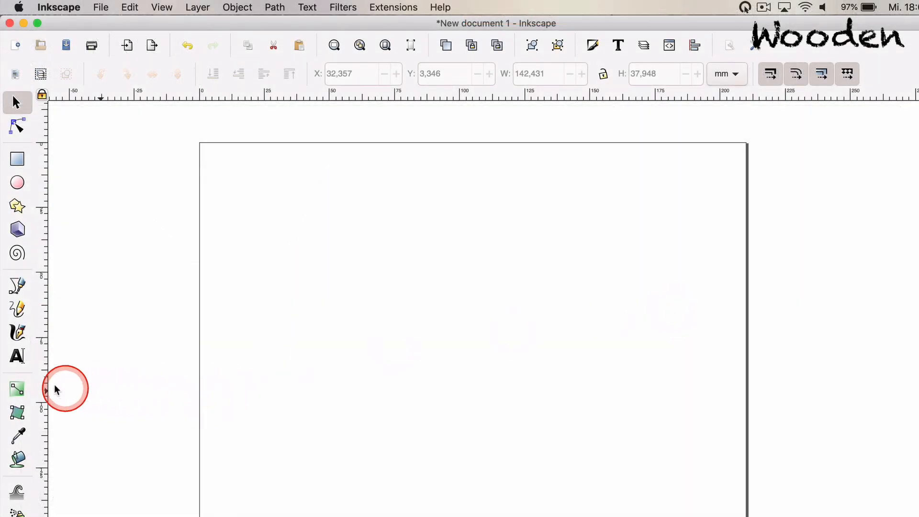
- Place a text insertion point on the page with the Text tool and bring up the font family list
click(17, 356)
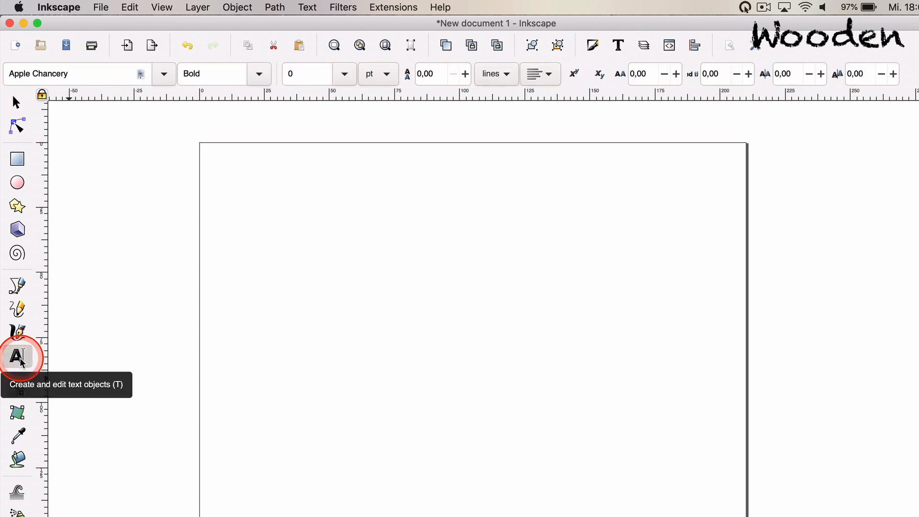
click(17, 356)
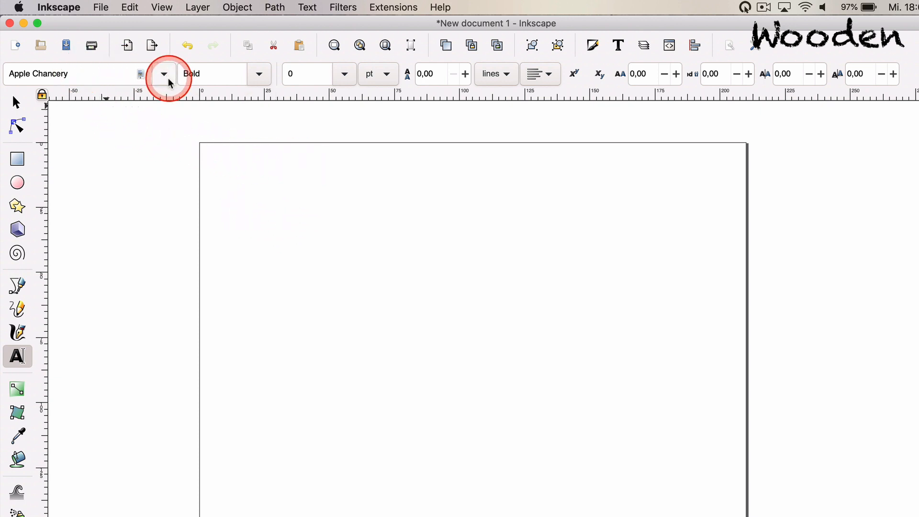
click(303, 252)
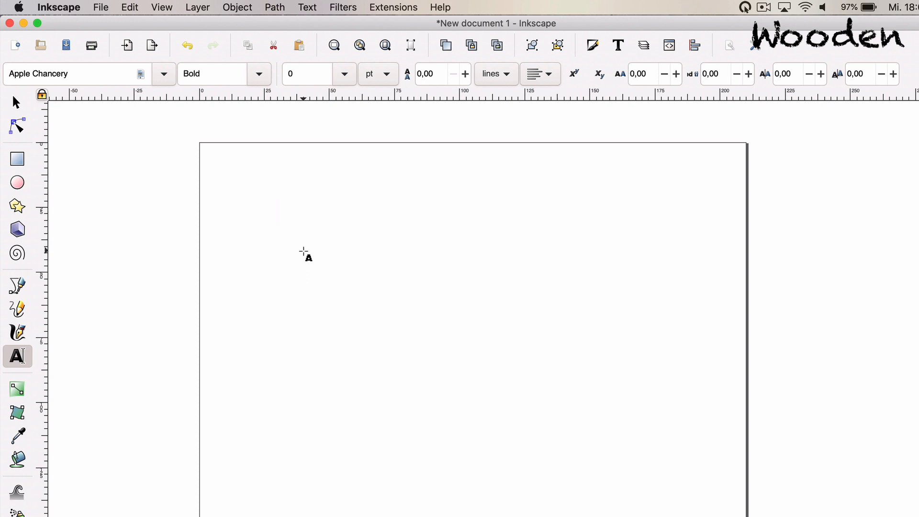
click(276, 213)
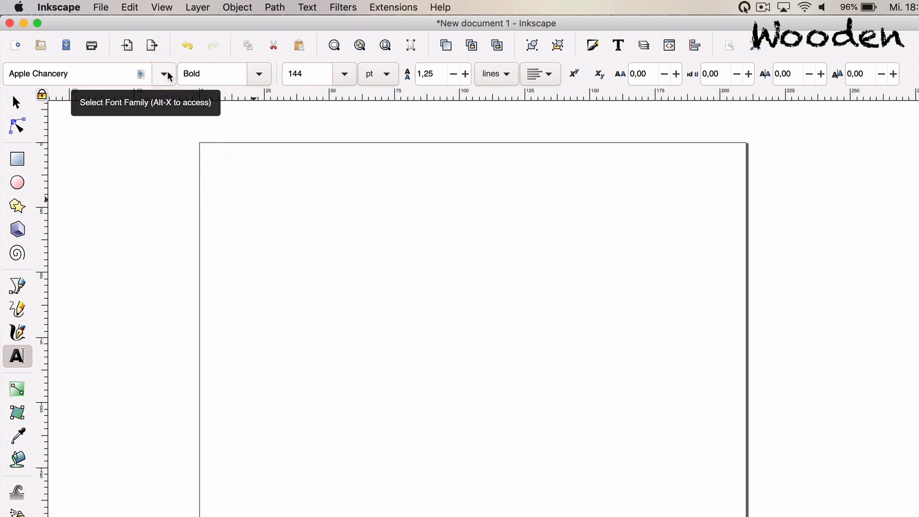
click(271, 206)
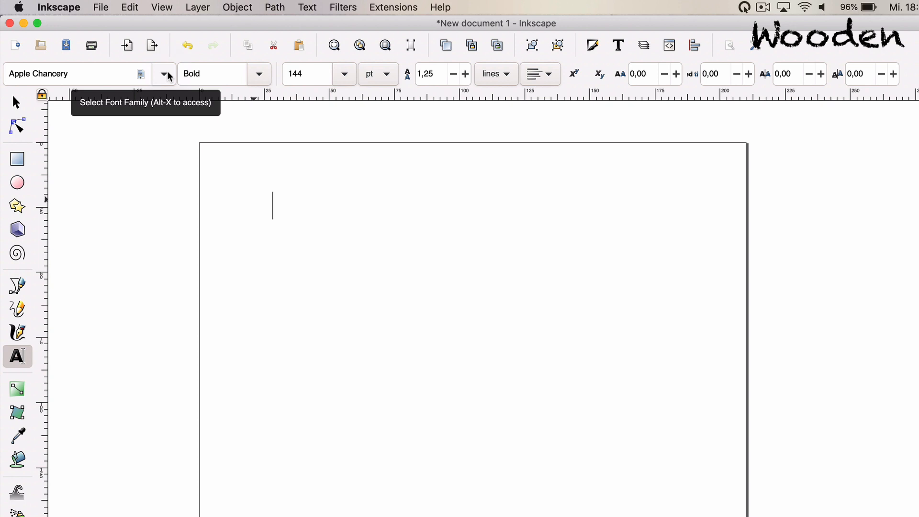
click(163, 74)
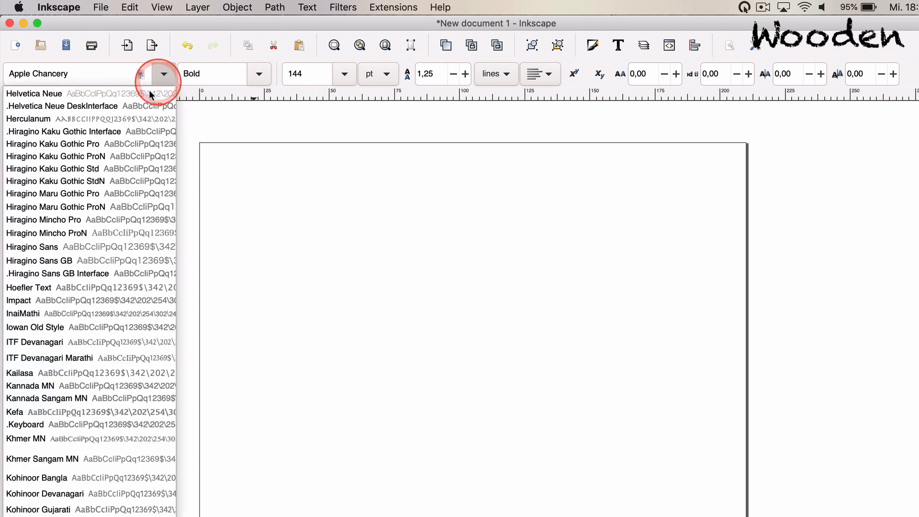
- Write 'Grace' in Helvetica Neue at 144 pt and move it lower onto the page
click(33, 93)
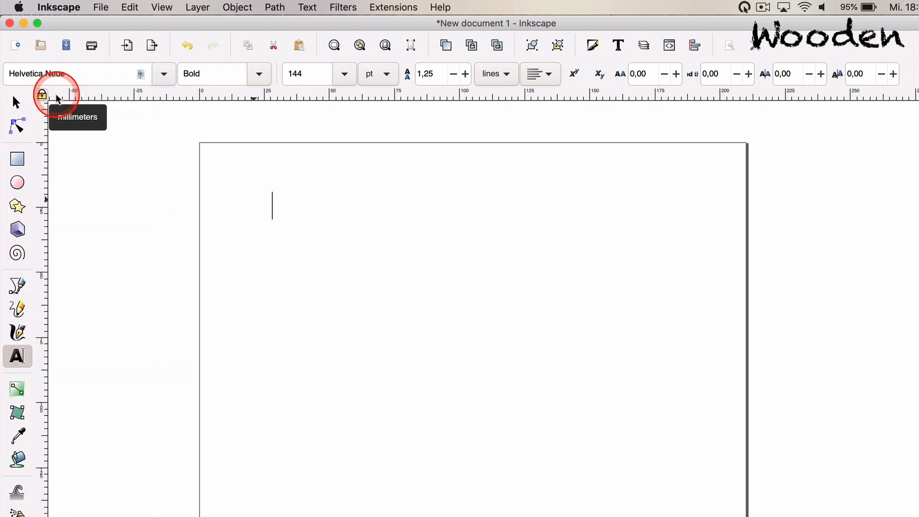
text(Grace)
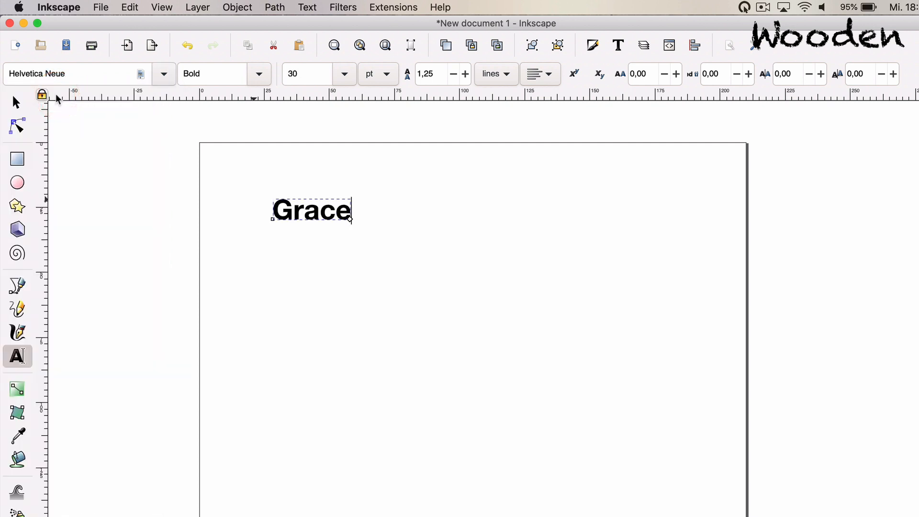
click(344, 73)
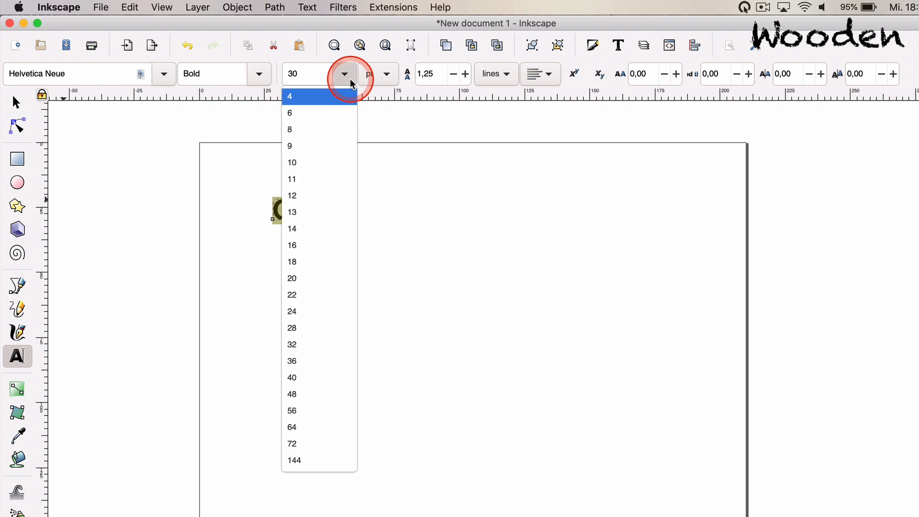
click(294, 460)
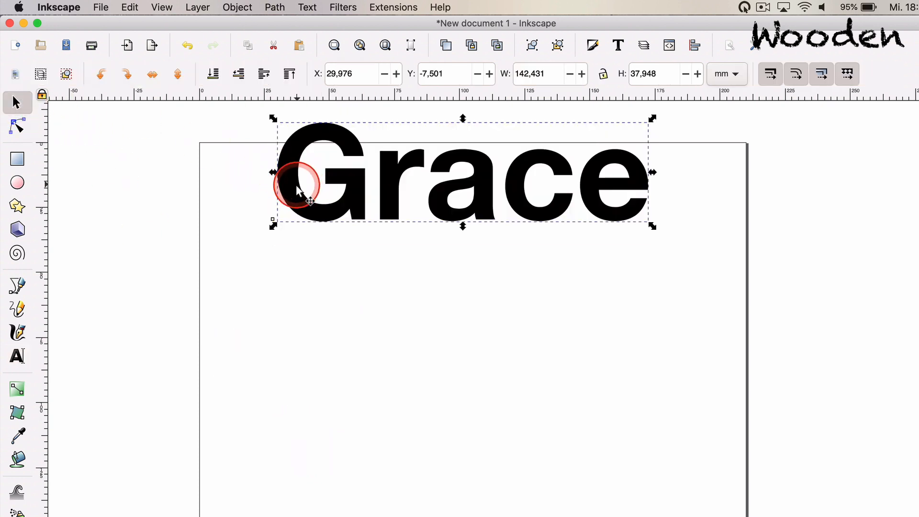
drag(299, 188, 281, 258)
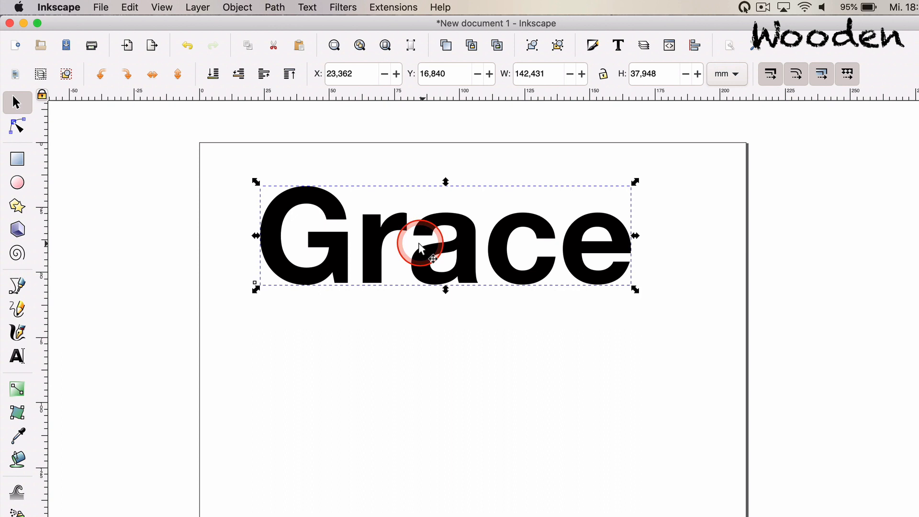
mouse_move(451, 232)
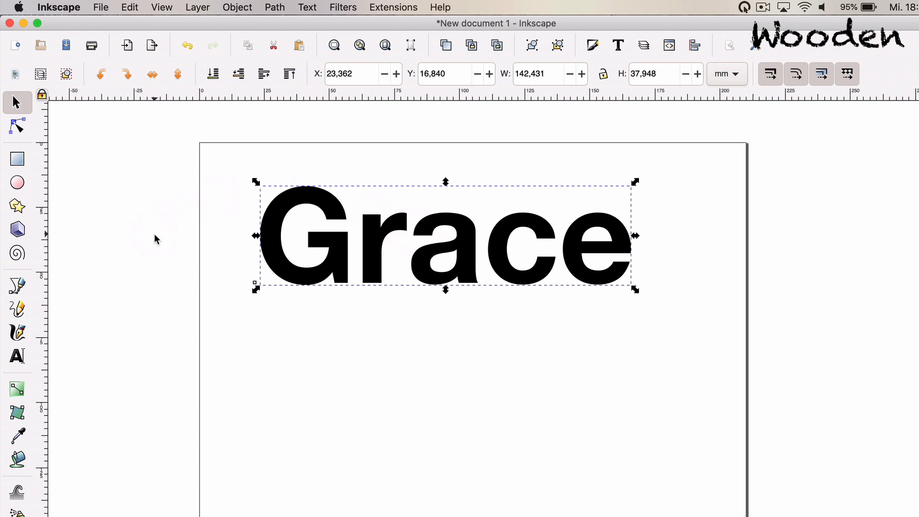
- Create a large Zapfino 'Grace' below, reposition it, and select the bold Helvetica version for removal
click(202, 294)
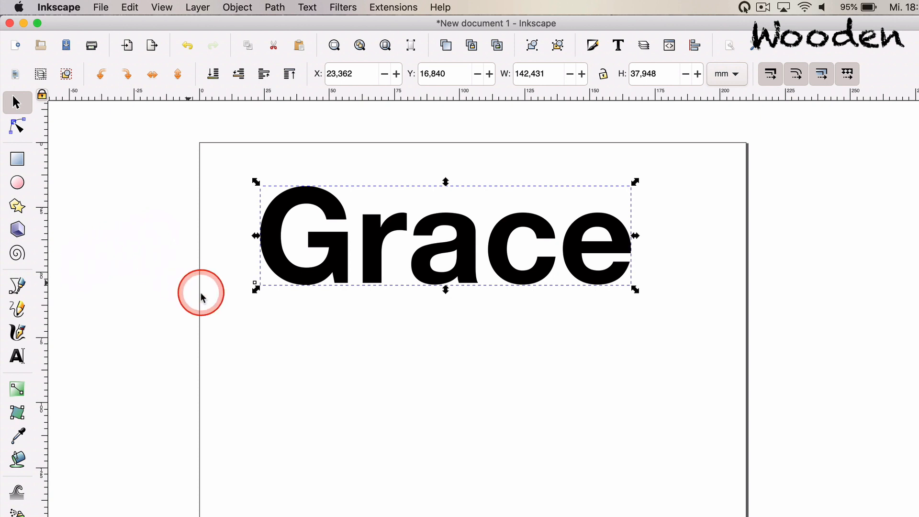
click(18, 356)
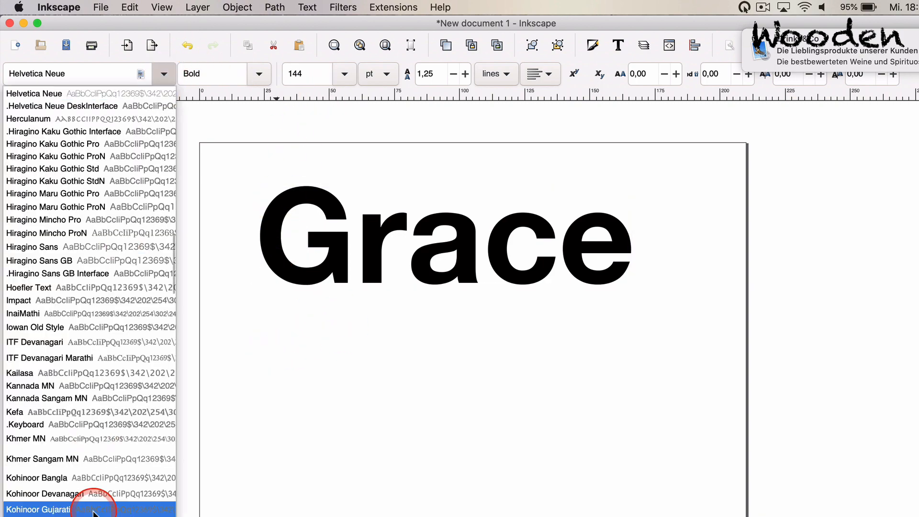
scroll(down, 3)
text(Gra)
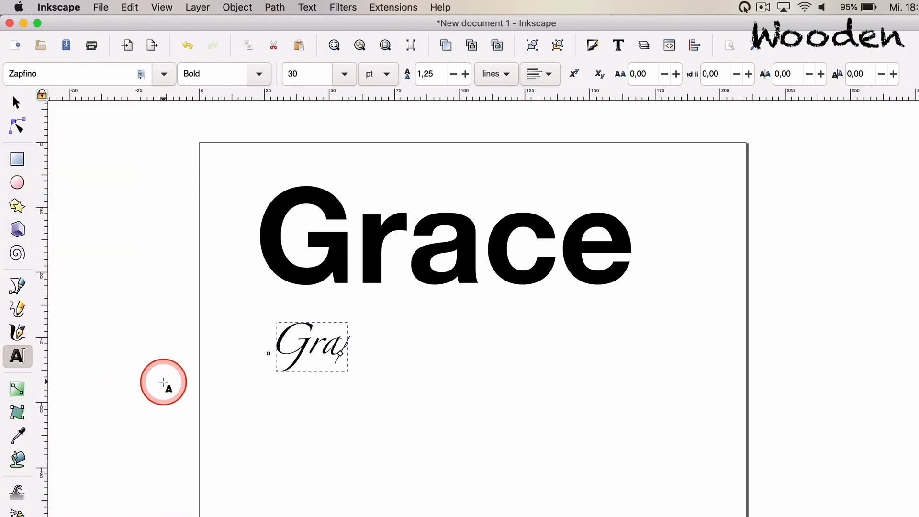
text(ce)
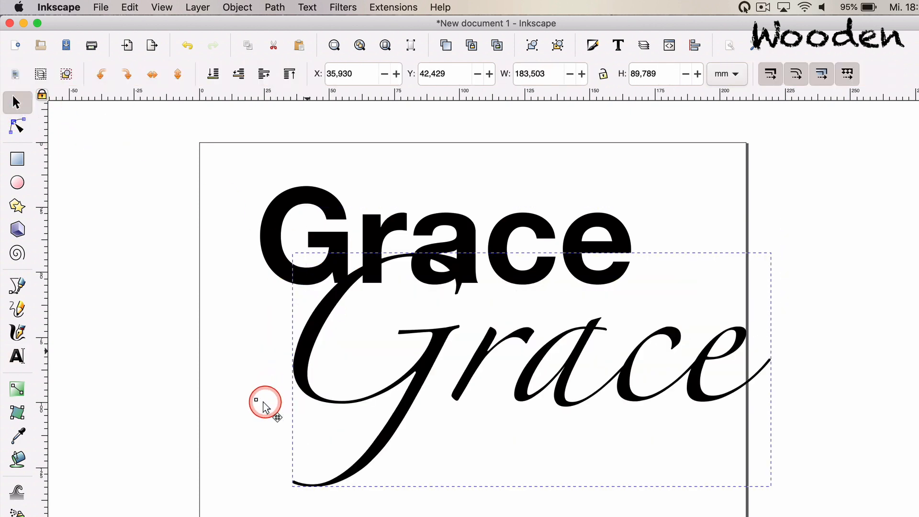
drag(264, 401, 252, 406)
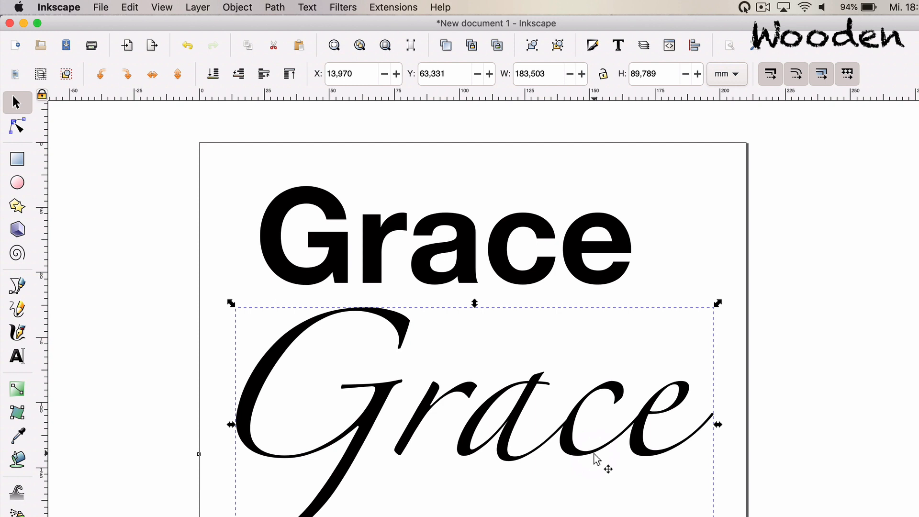
click(521, 374)
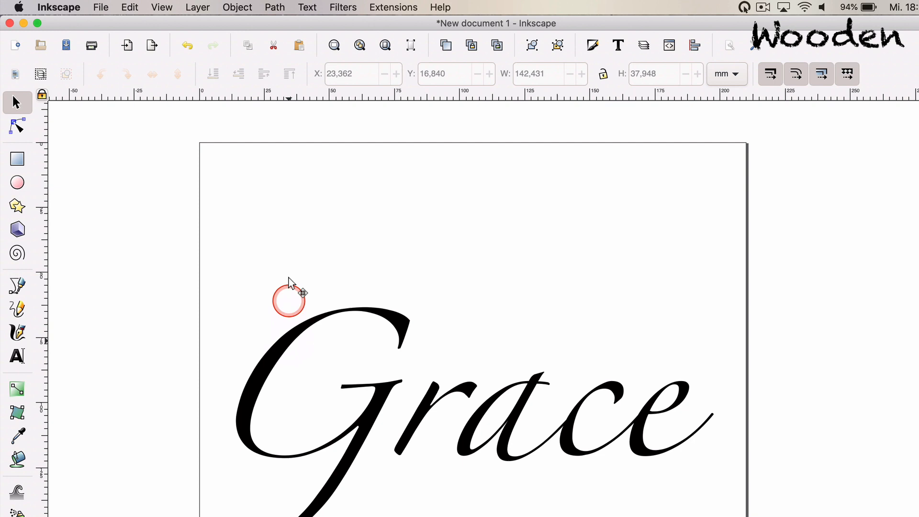
drag(290, 299, 293, 190)
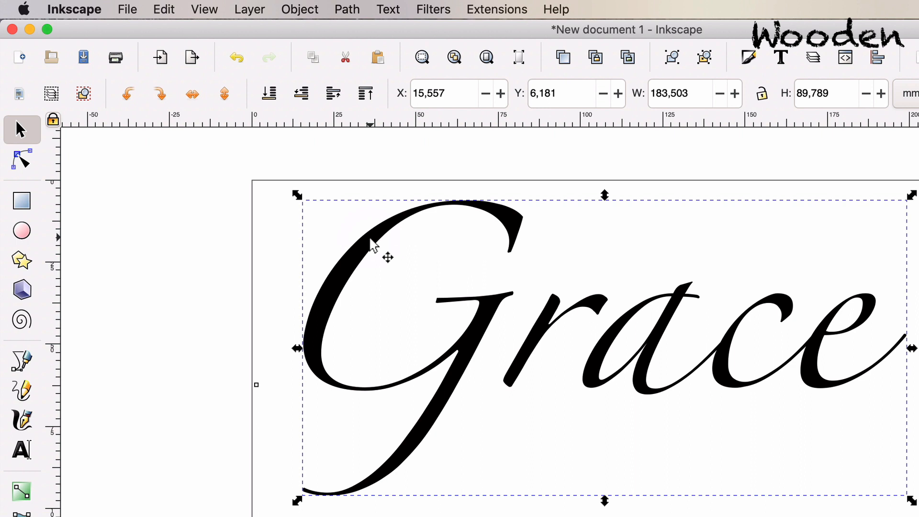
click(22, 450)
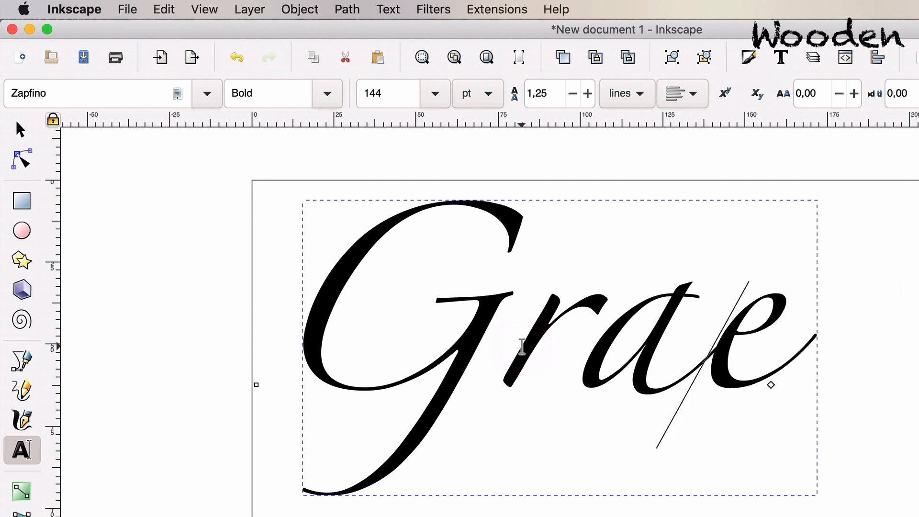
text(r)
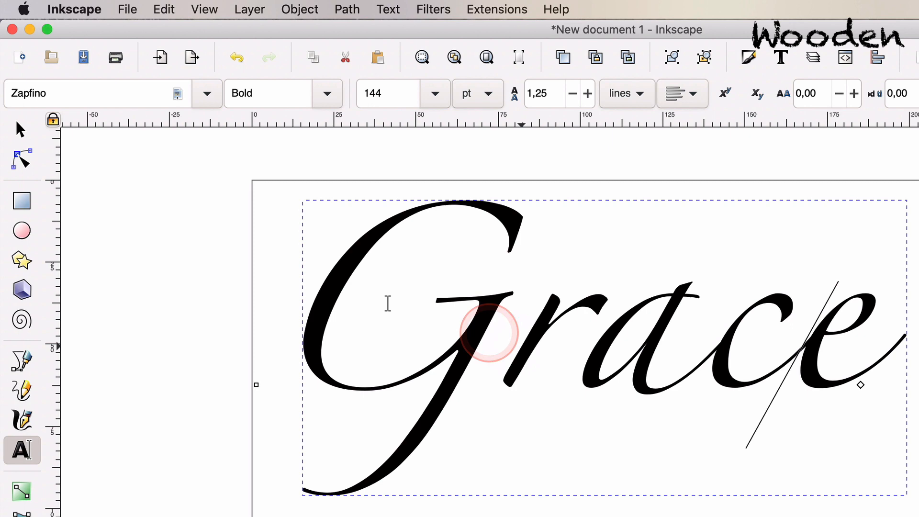
click(22, 128)
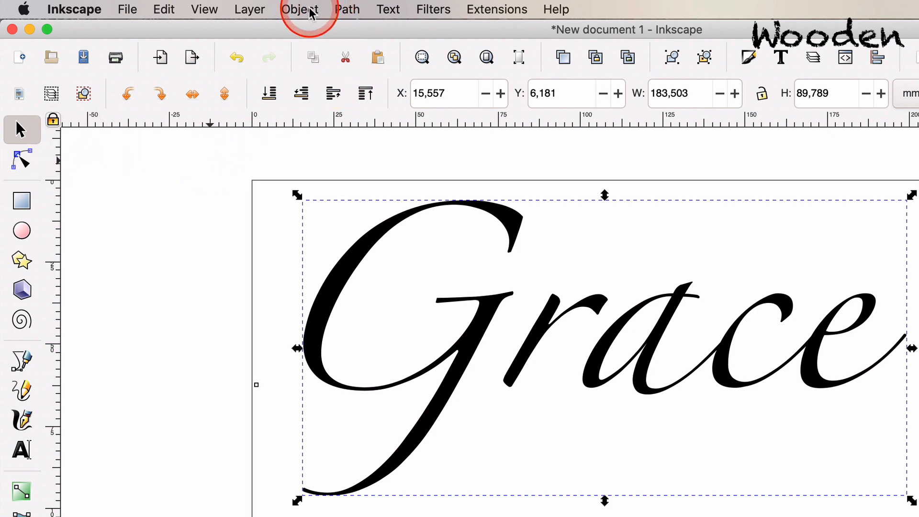
- Convert the Grace lettering to a path via the Path menu and switch to node editing
click(347, 10)
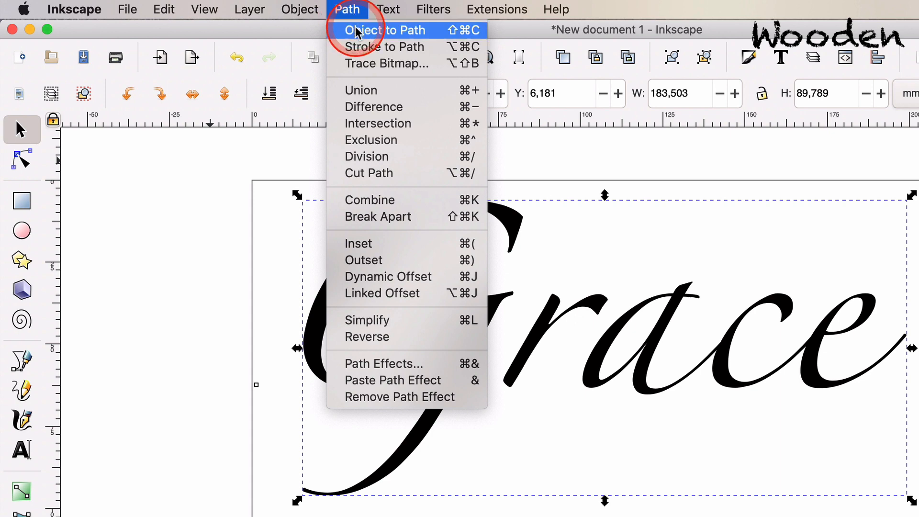
click(385, 30)
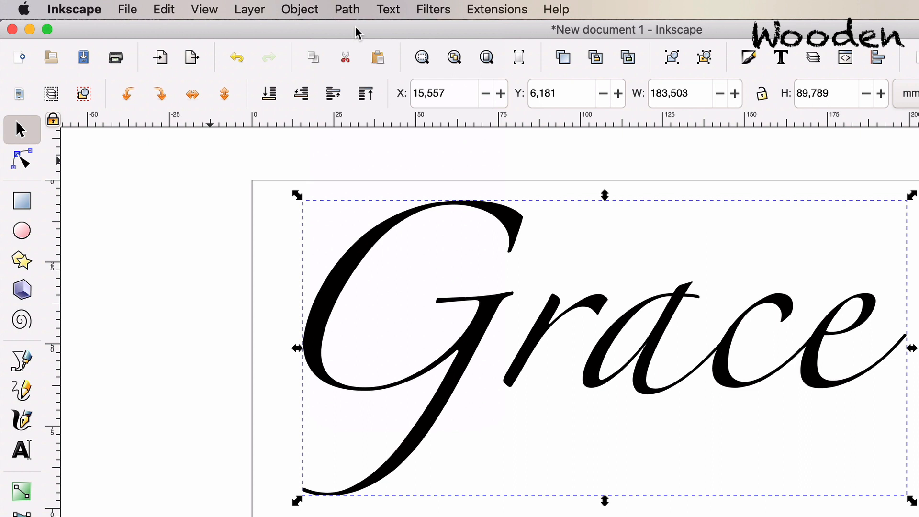
click(142, 187)
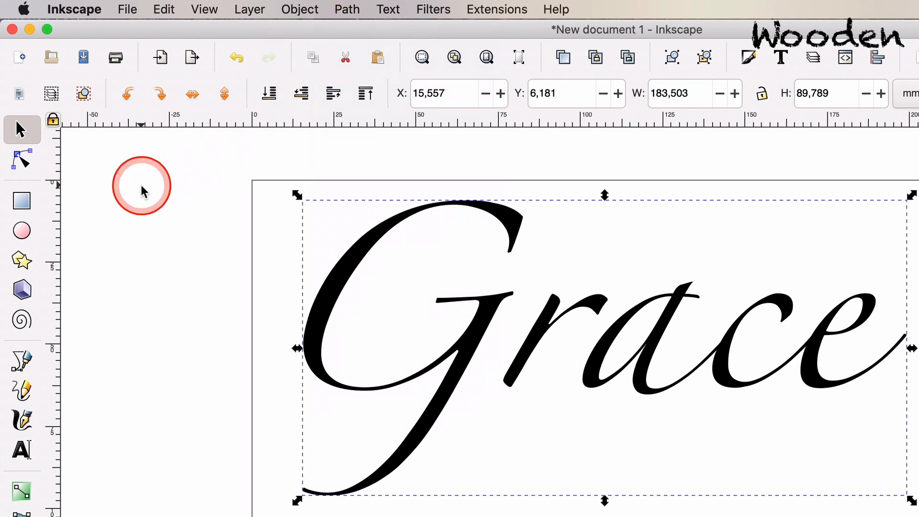
click(22, 159)
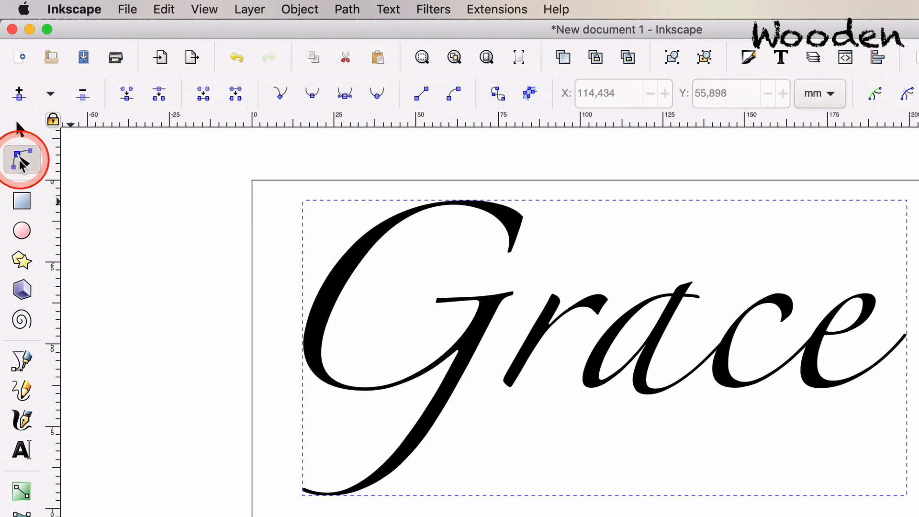
- Pick out the letter a on its own with the Node tool
click(22, 160)
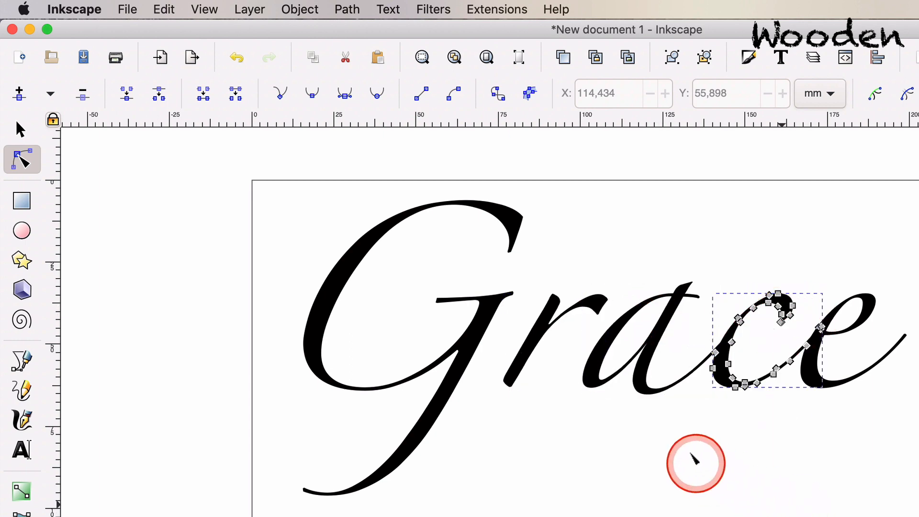
click(732, 345)
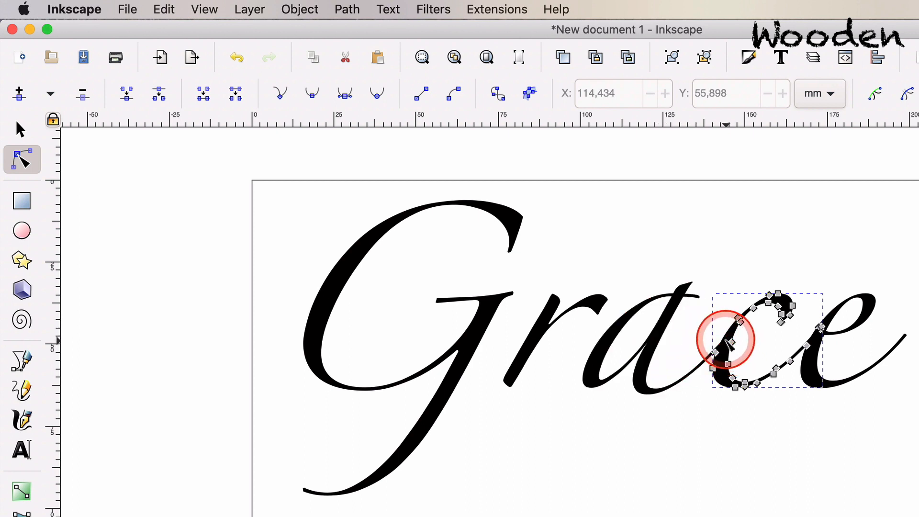
drag(726, 342, 663, 323)
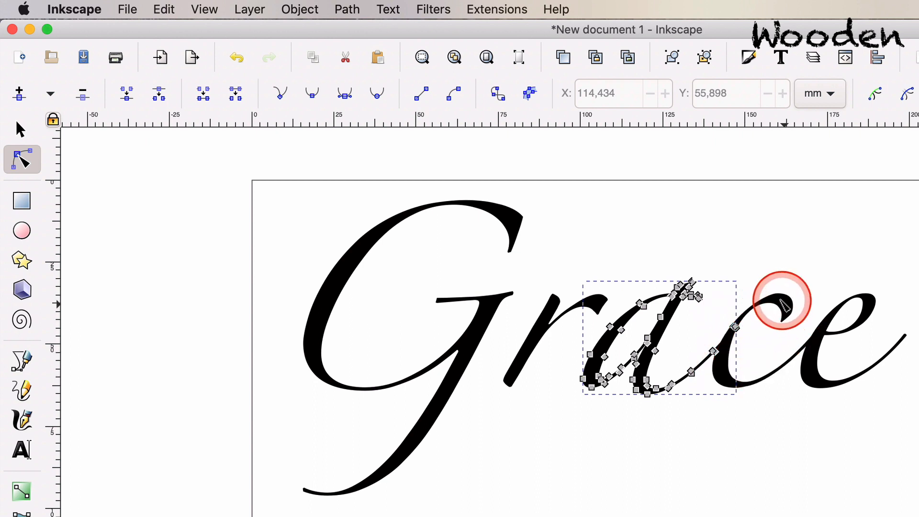
mouse_move(754, 378)
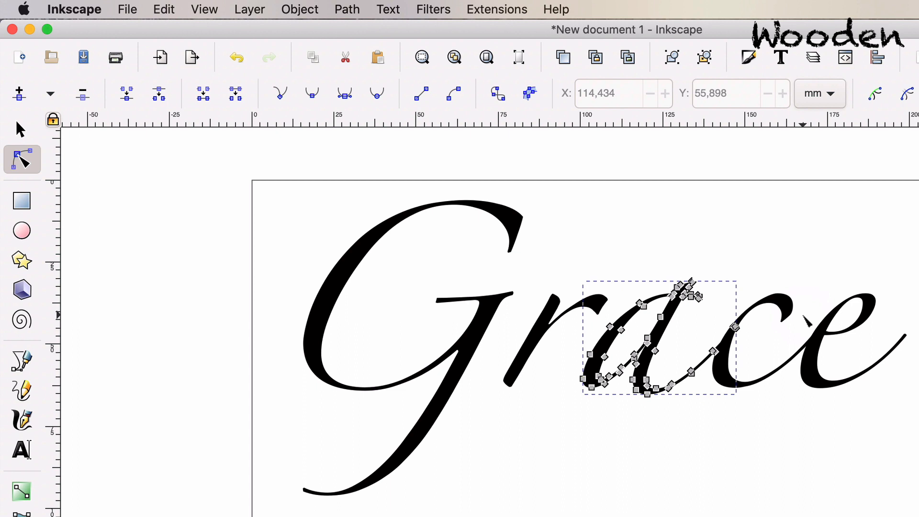
click(601, 267)
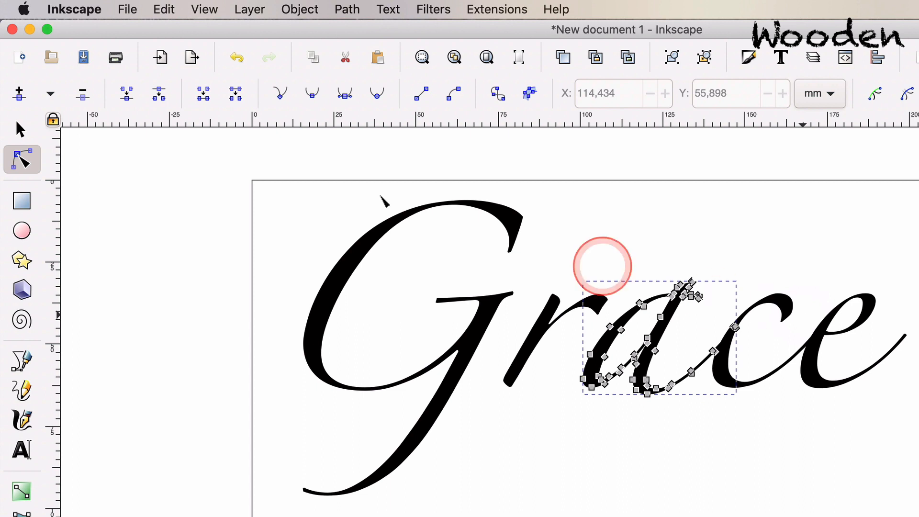
- Add the touching letters c and e to the selection alongside a
click(21, 129)
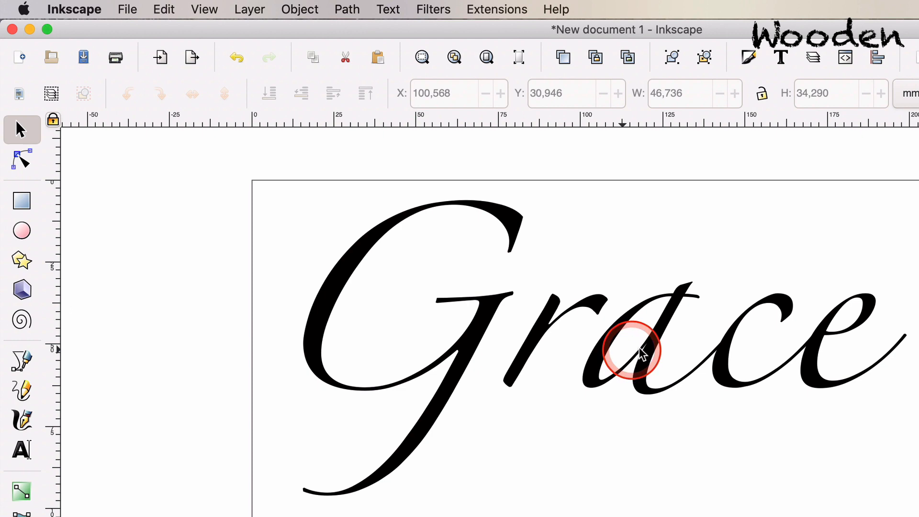
click(630, 351)
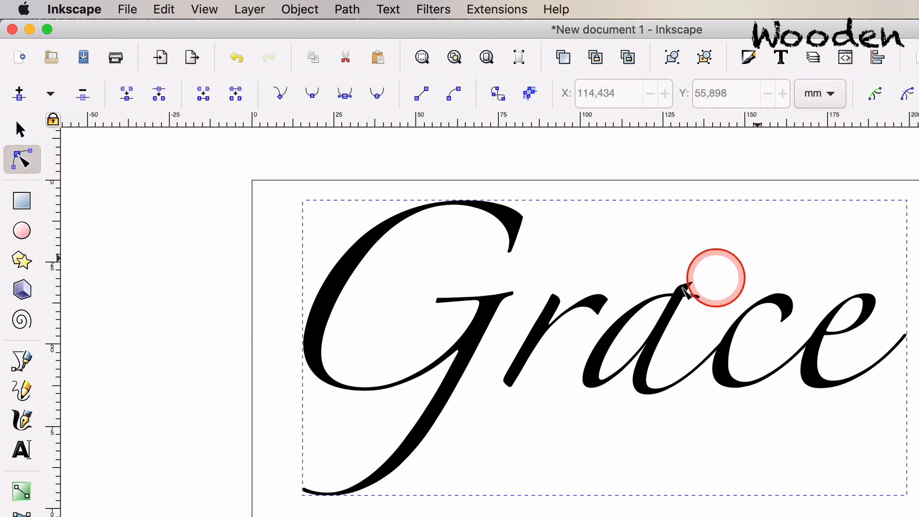
click(22, 158)
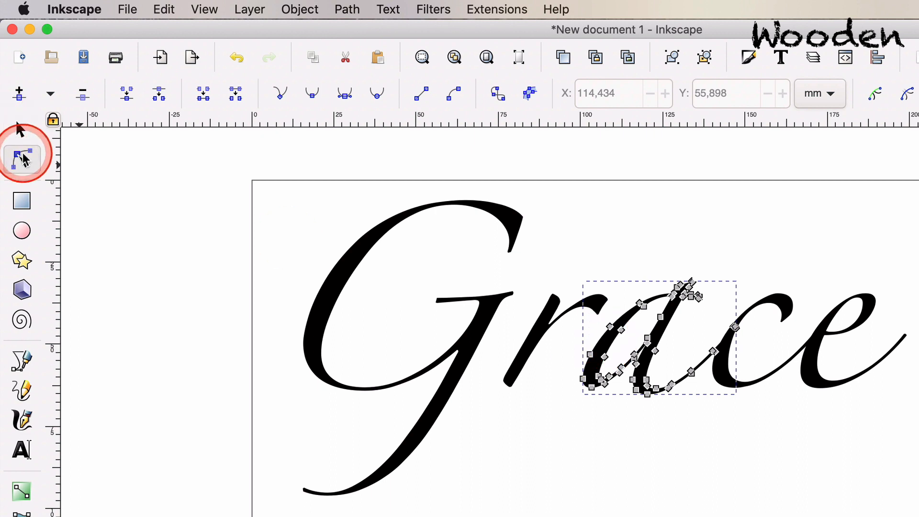
mouse_move(23, 155)
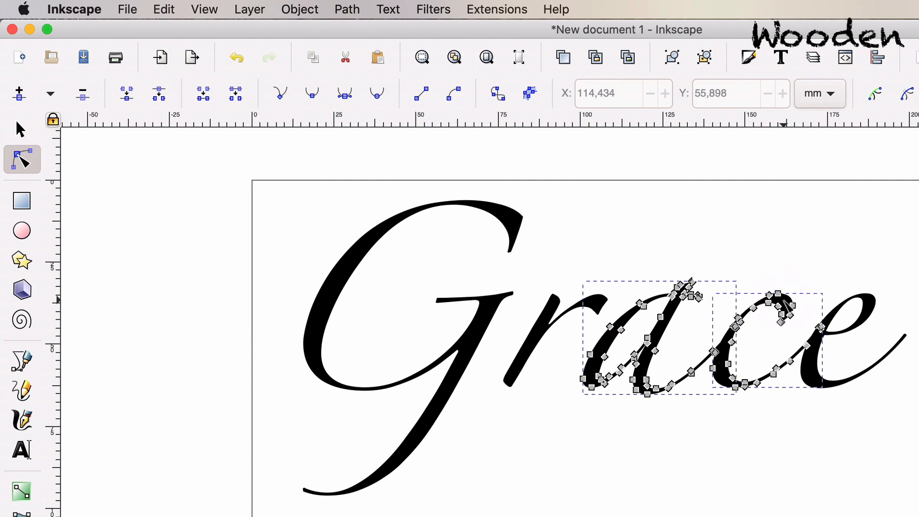
click(873, 307)
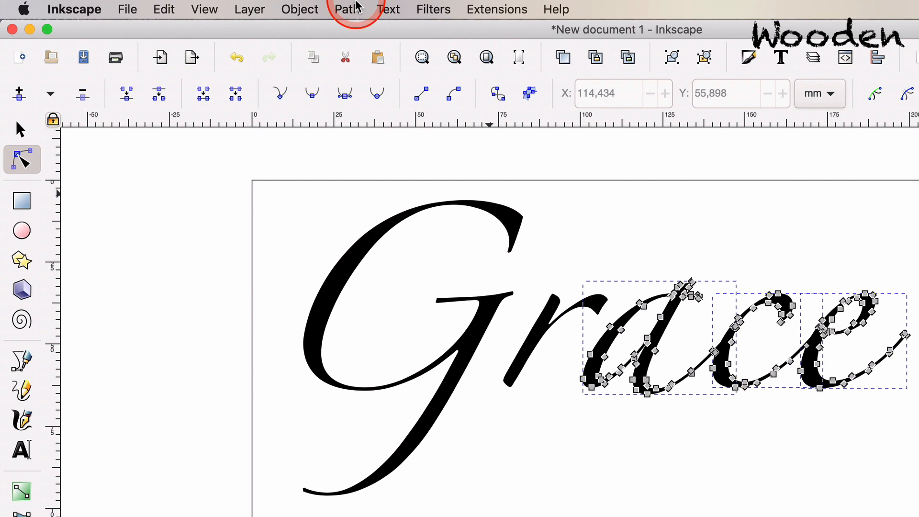
- Union the a, c and e paths into one shape and check it selects as a single object
click(347, 9)
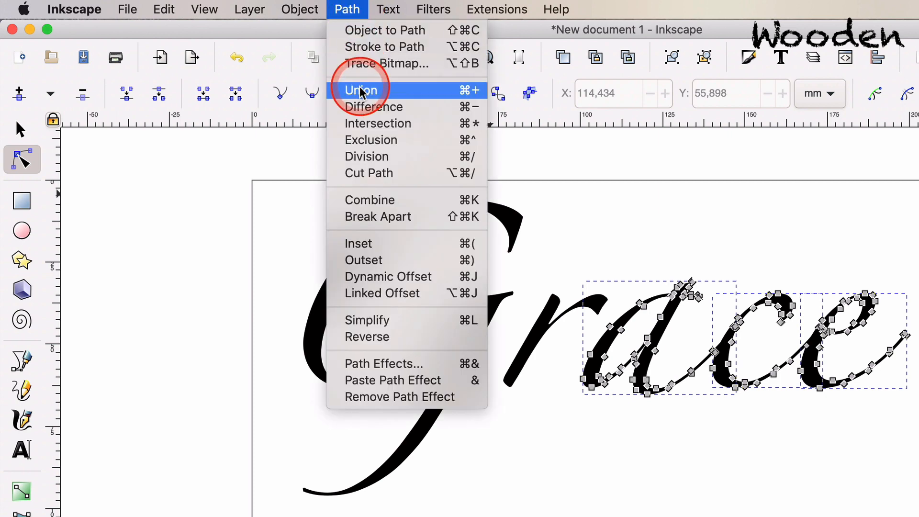
click(360, 90)
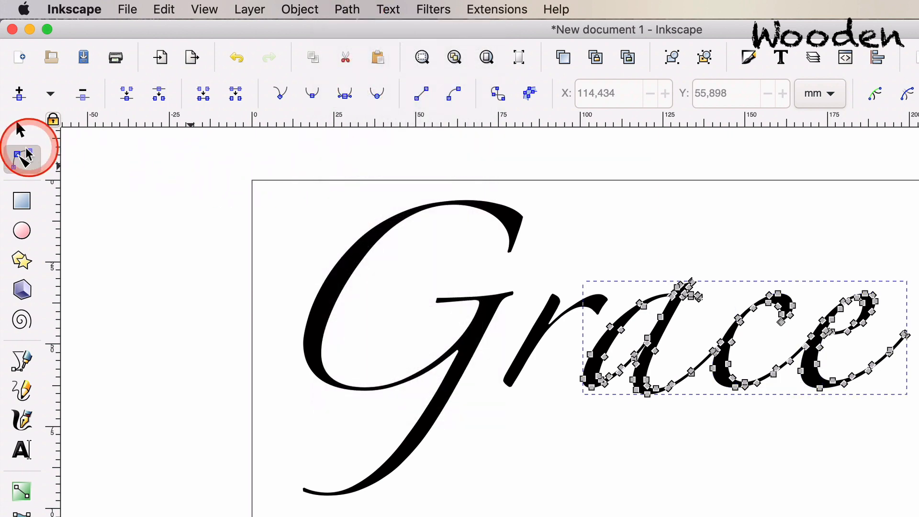
click(20, 130)
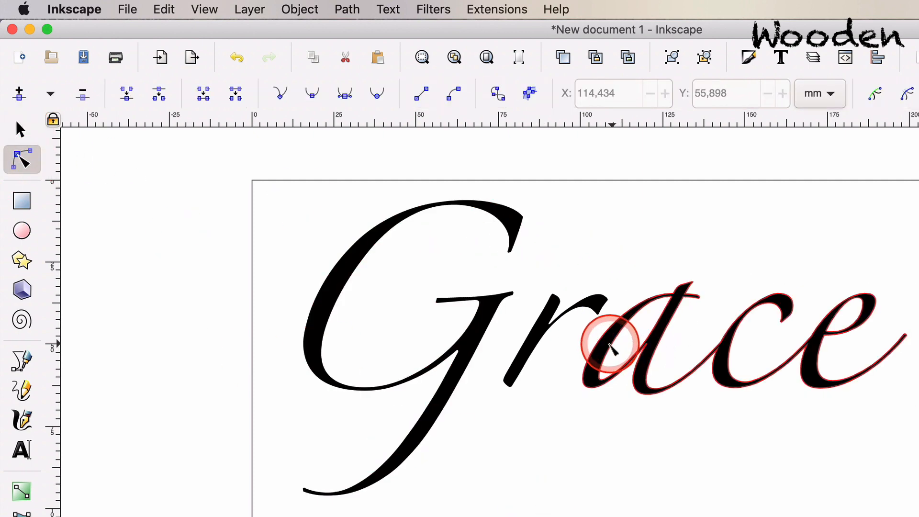
click(609, 343)
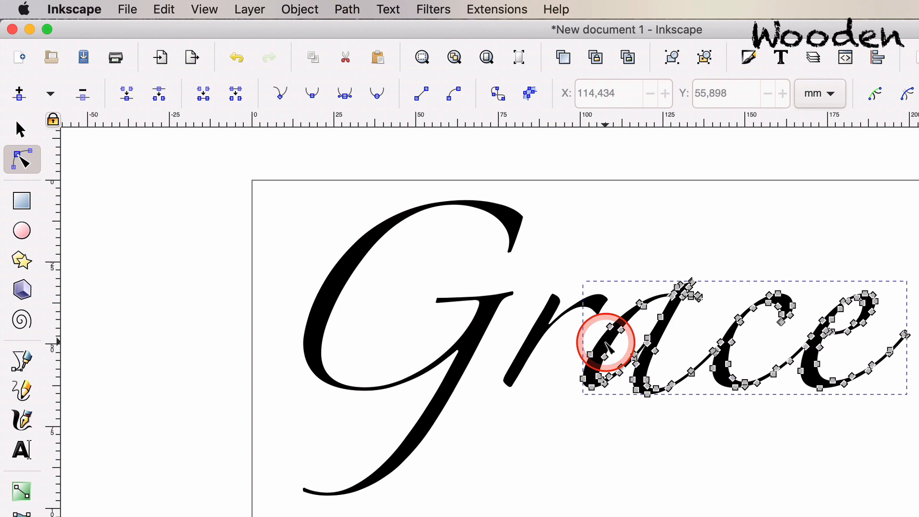
click(607, 343)
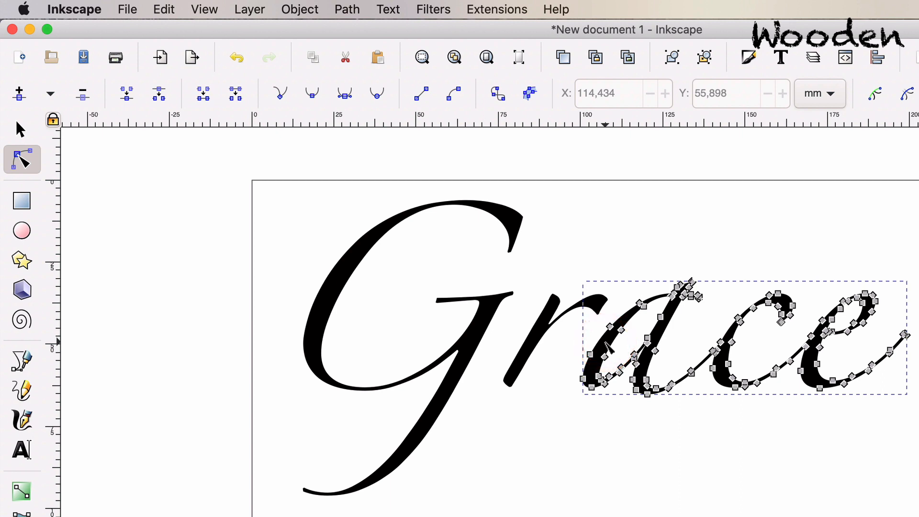
click(21, 129)
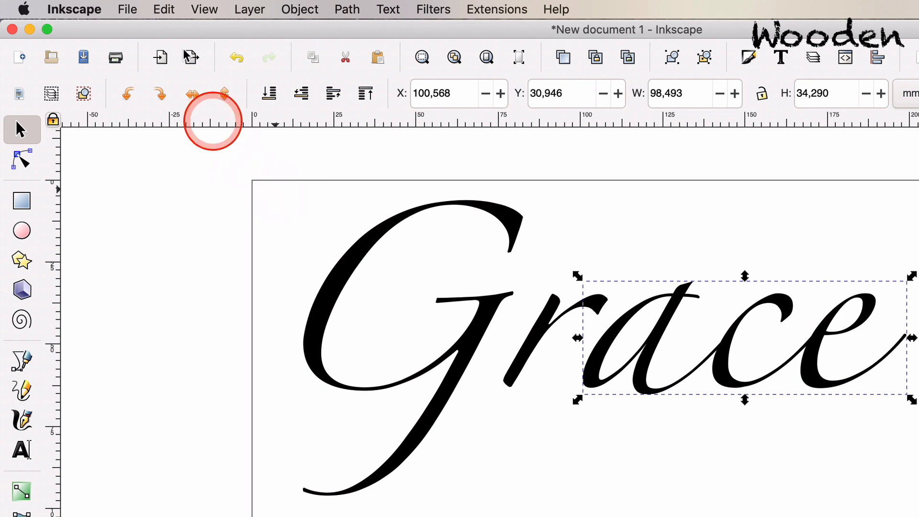
click(126, 10)
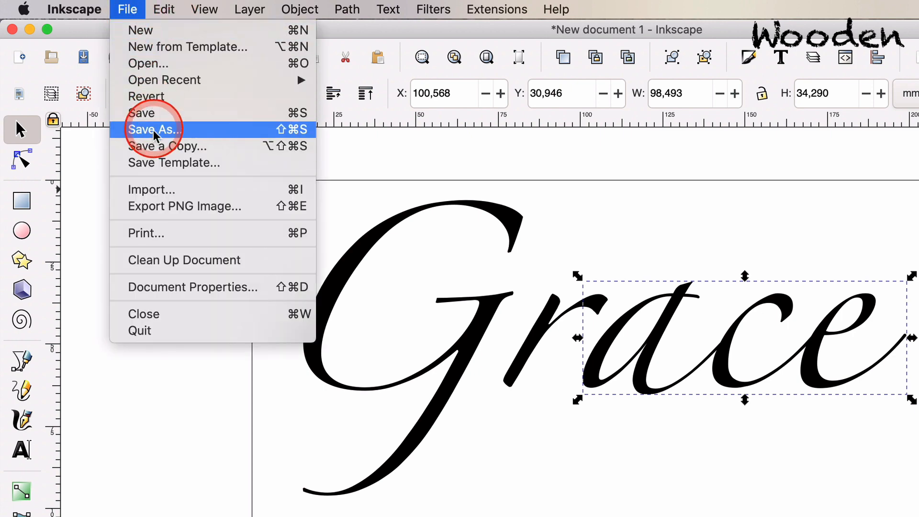
- Start Save As in the Cutting boards folder, keeping Inkscape SVG as the format
click(155, 129)
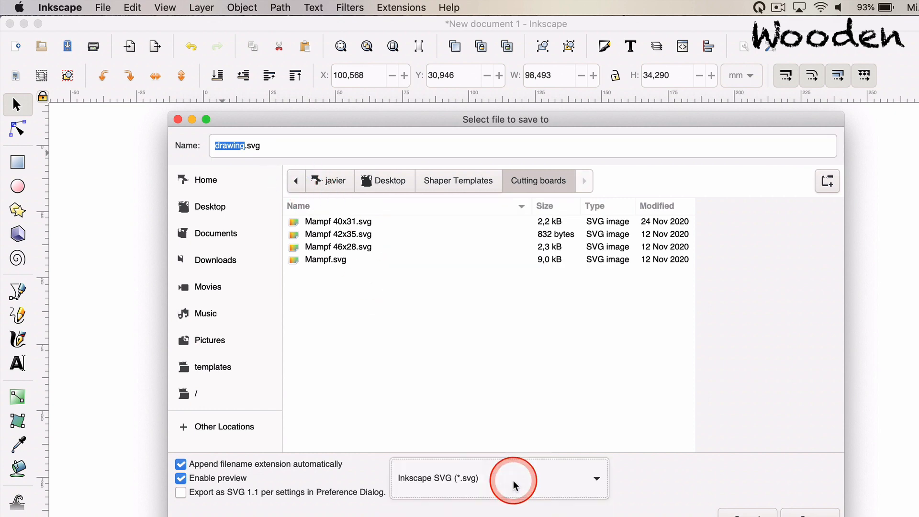
click(498, 478)
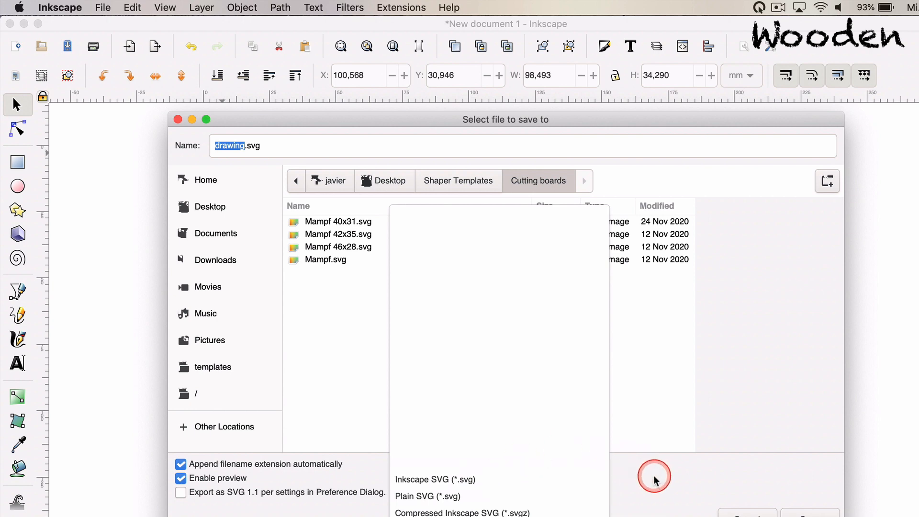
click(434, 480)
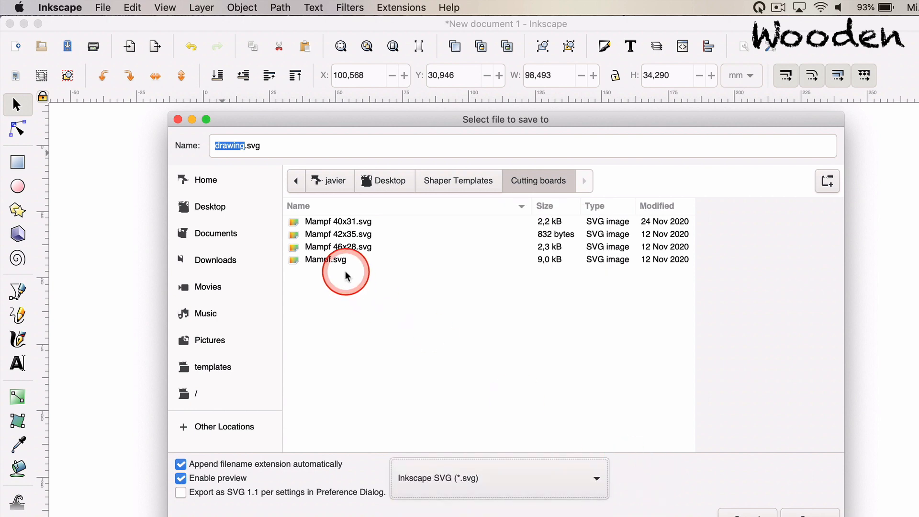